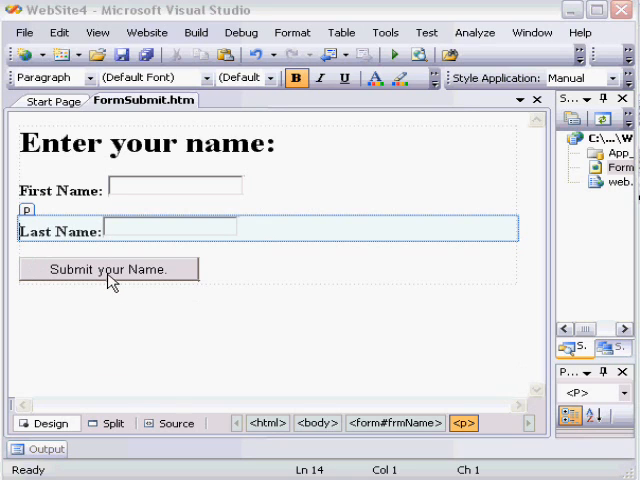
# - Switch FormSubmit.htm to Source view, showing its name form posting to ProcessName.aspx
pyautogui.click(174, 423)
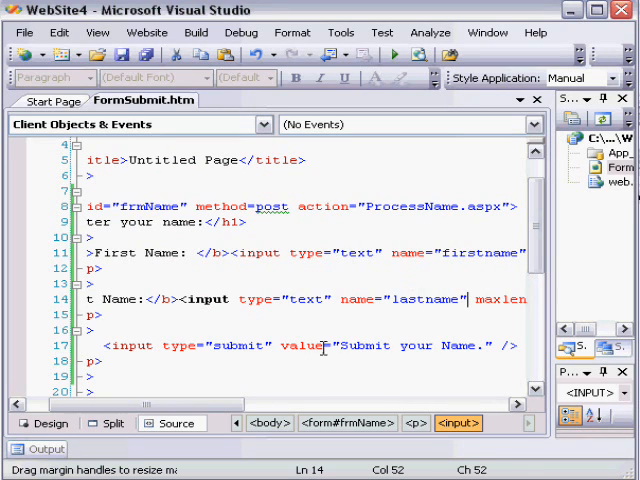
pyautogui.scroll(-3)
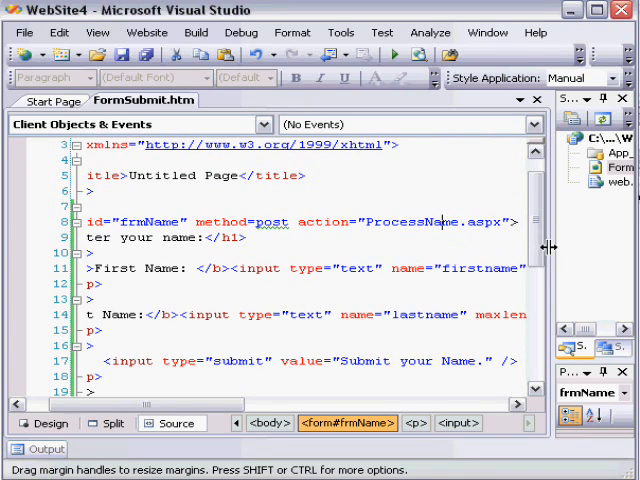
pyautogui.moveTo(548, 246); pyautogui.dragTo(432, 246)
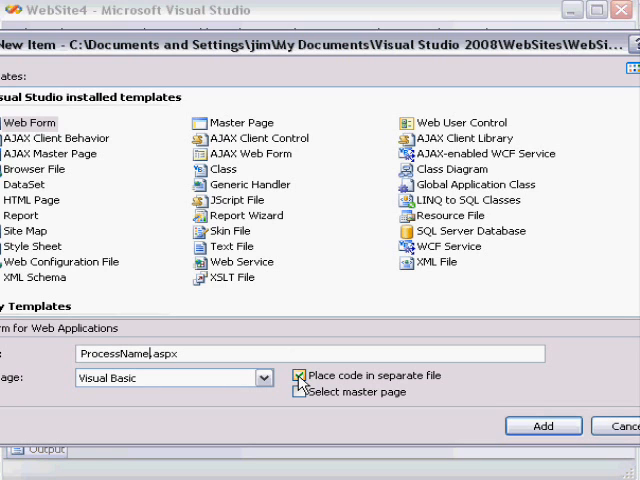
# - Add ProcessName.aspx as a Visual Basic Web Form with code kept inside the page
pyautogui.click(301, 375)
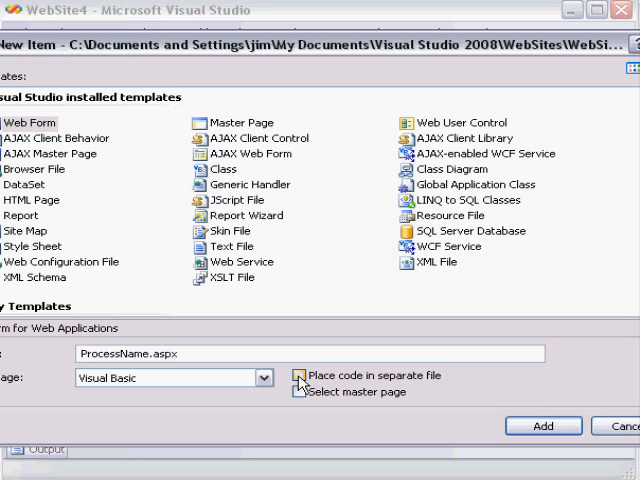
pyautogui.click(301, 376)
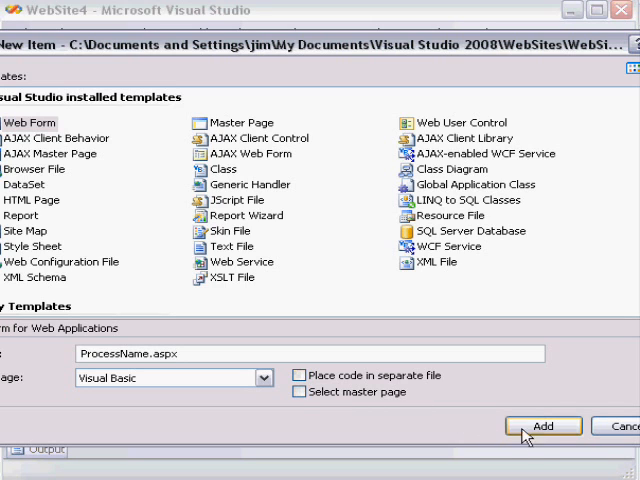
pyautogui.click(543, 425)
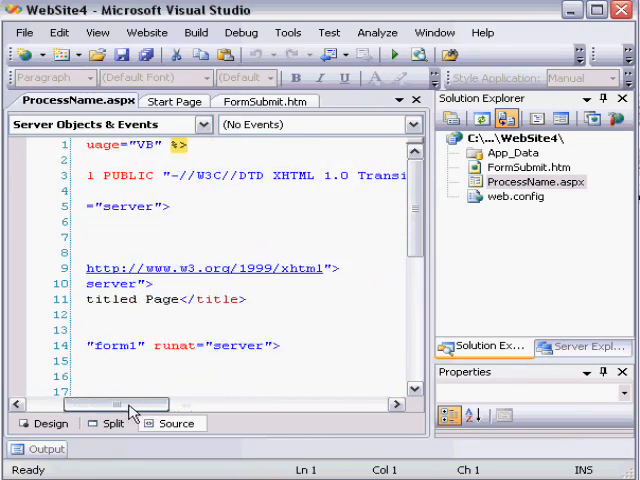
# - Scroll the new ProcessName.aspx source and return to the FormSubmit.htm markup
pyautogui.hscroll(3)
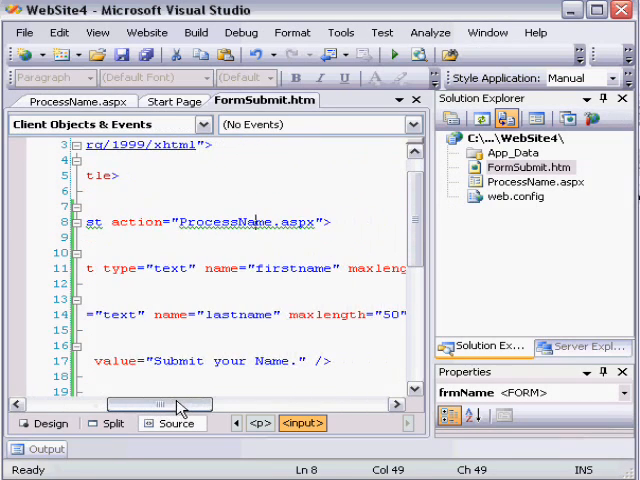
# - View FormSubmit.htm in the browser from its Solution Explorer context menu
pyautogui.rightClick(528, 167)
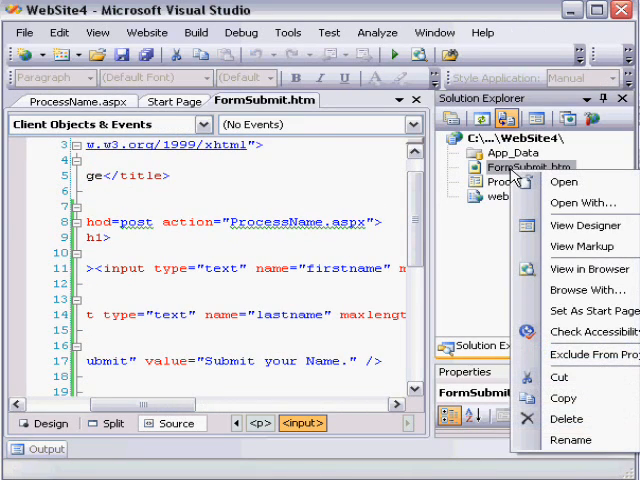
pyautogui.click(590, 269)
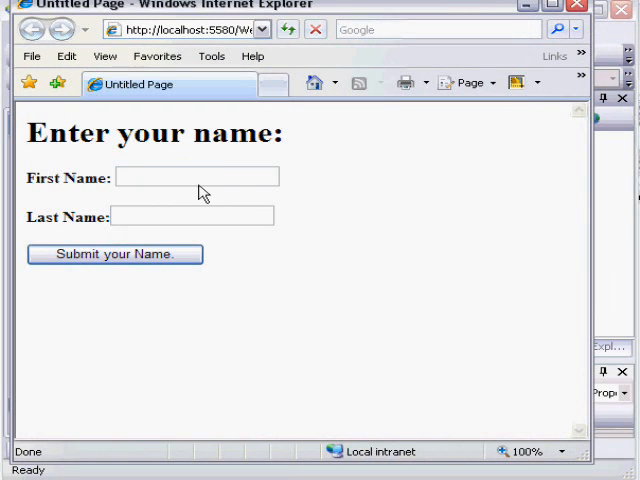
# - Enter bob and smith as first and last names and submit the form
pyautogui.write('bob')
pyautogui.write('smith')
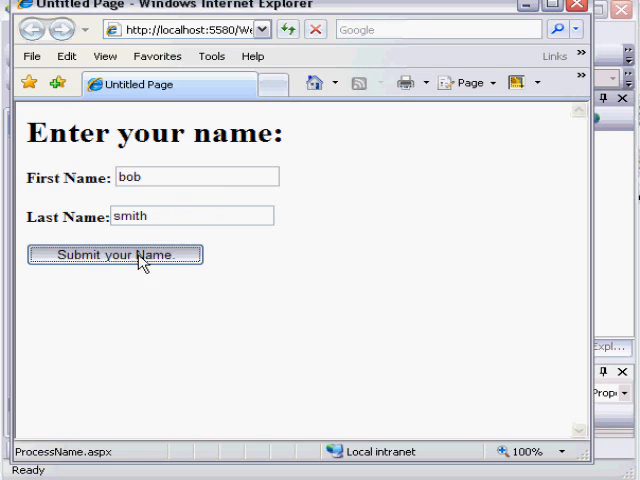
pyautogui.click(114, 254)
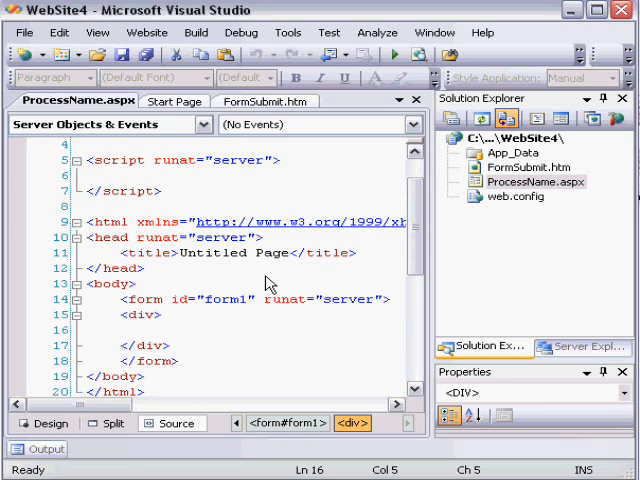
# - Start a <% %> code render block inside the empty div of ProcessName.aspx
pyautogui.click(120, 330)
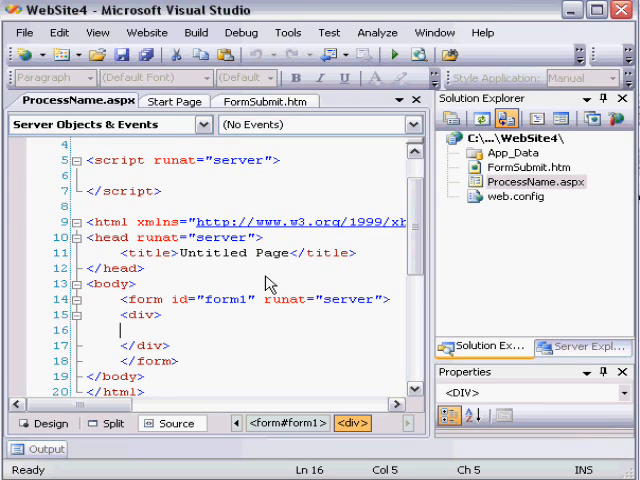
pyautogui.write('Re')
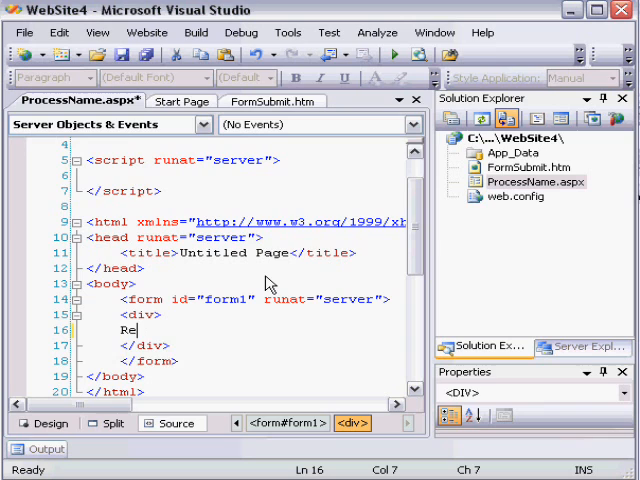
pyautogui.write('<%')
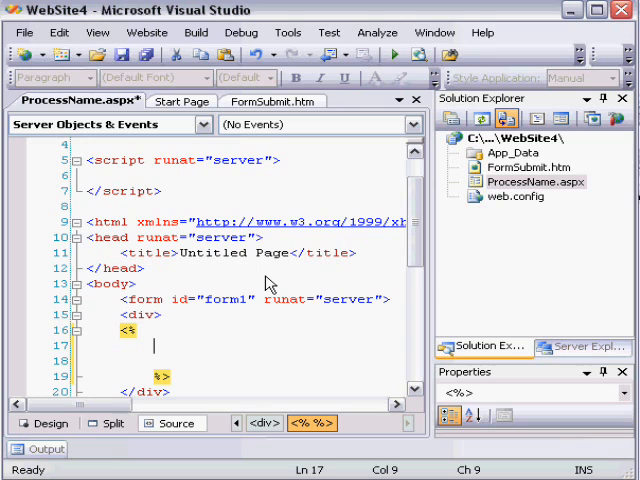
# - Write Response.Write("this is my content") in the block, then view FormSubmit.htm in the browser
pyautogui.write('Response.Write("')
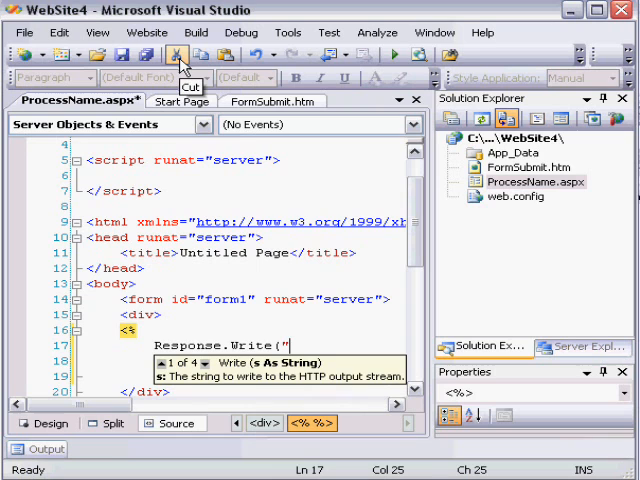
pyautogui.write('this is my cor')
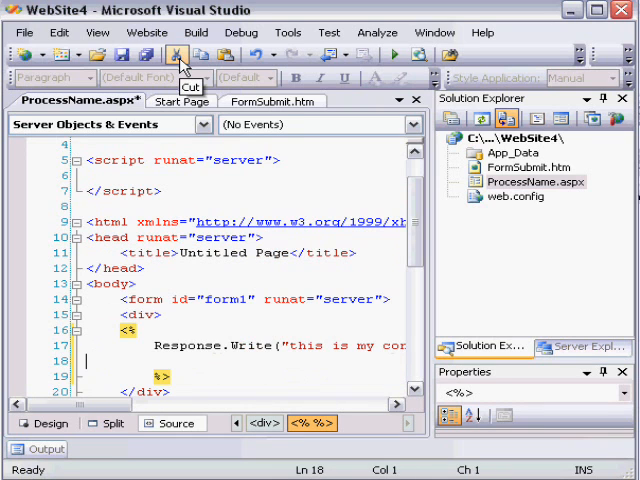
pyautogui.click(116, 55)
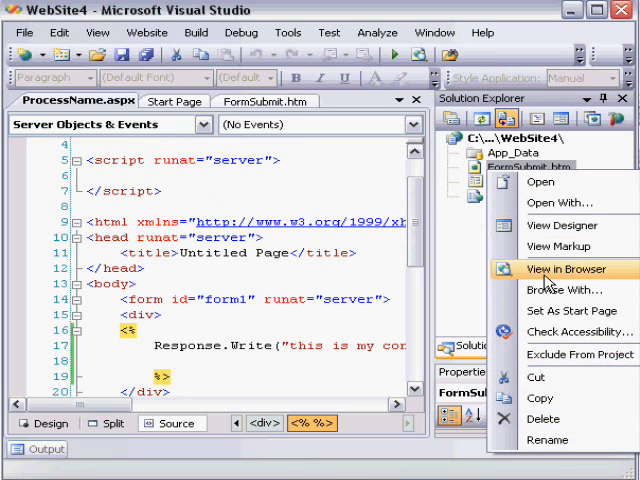
pyautogui.click(567, 270)
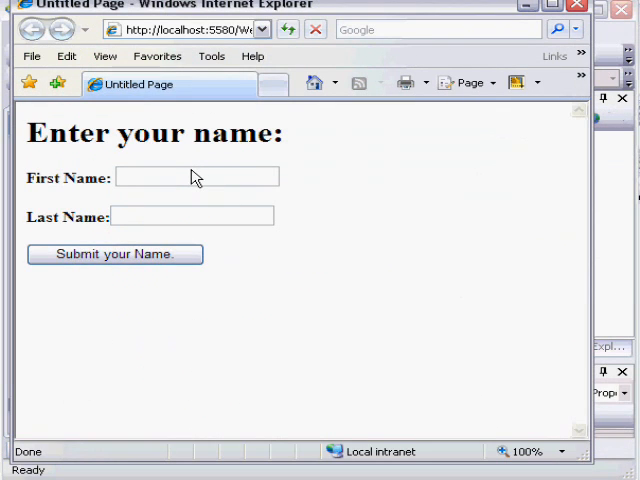
# - Fill both name fields with placeholder text and submit to ProcessName.aspx
pyautogui.click(114, 254)
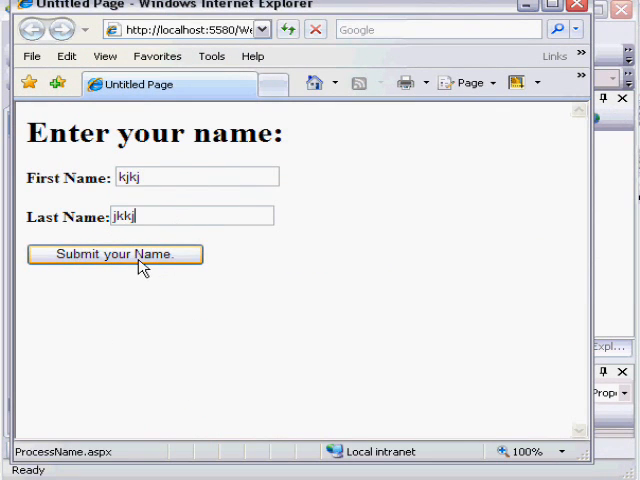
pyautogui.click(114, 253)
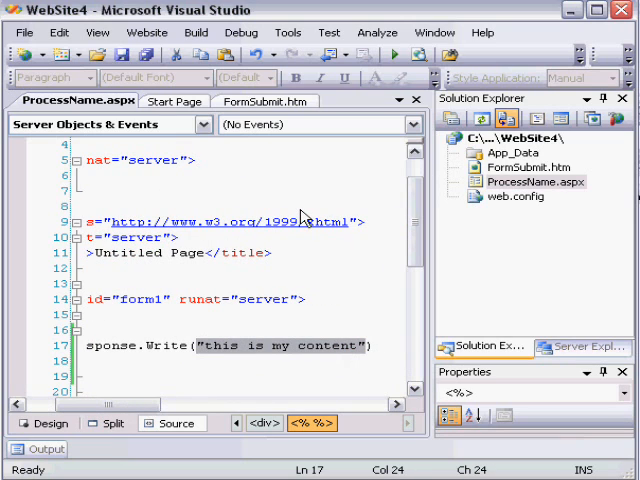
# - Make Response.Write output Request.Form("firstname"), save all, and reopen FormSubmit.htm in the browser
pyautogui.write('Request.')
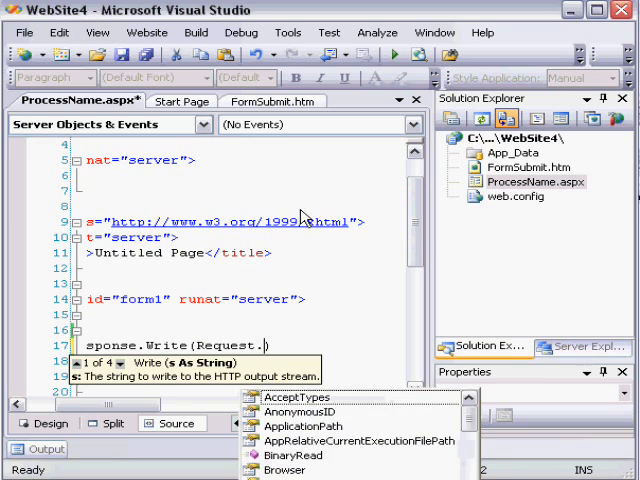
pyautogui.write('Form("first"')
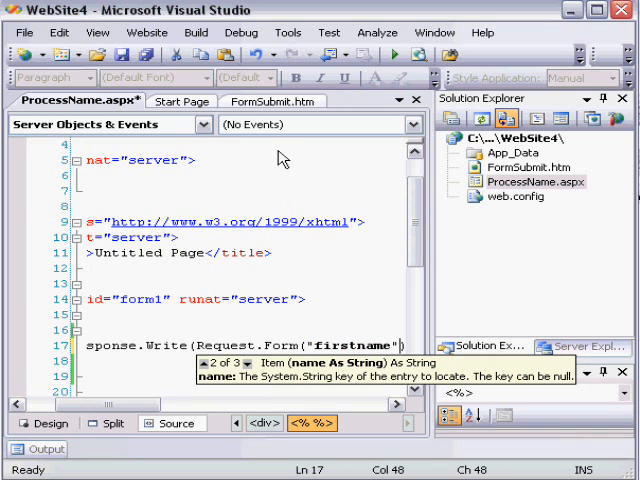
pyautogui.click(277, 100)
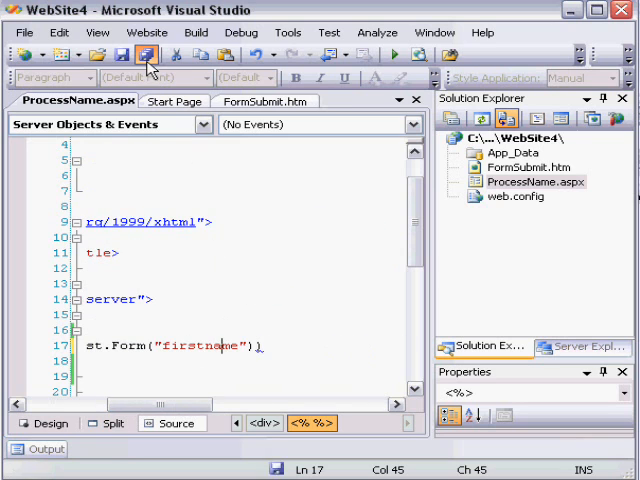
pyautogui.rightClick(513, 166)
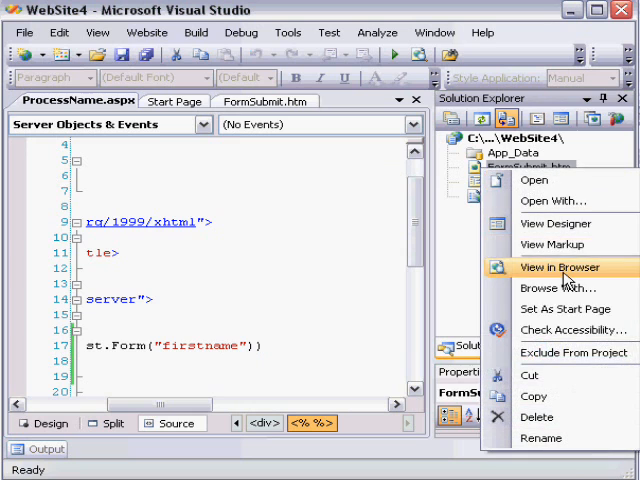
pyautogui.click(560, 267)
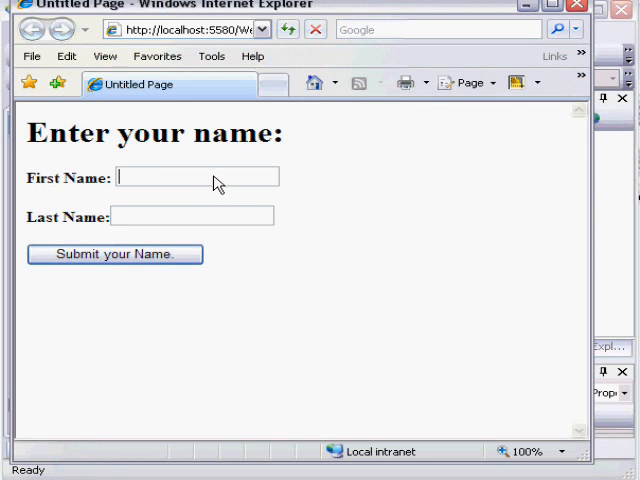
# - Submit Bob Smith through the form and view the response page source in Notepad
pyautogui.write('Smi')
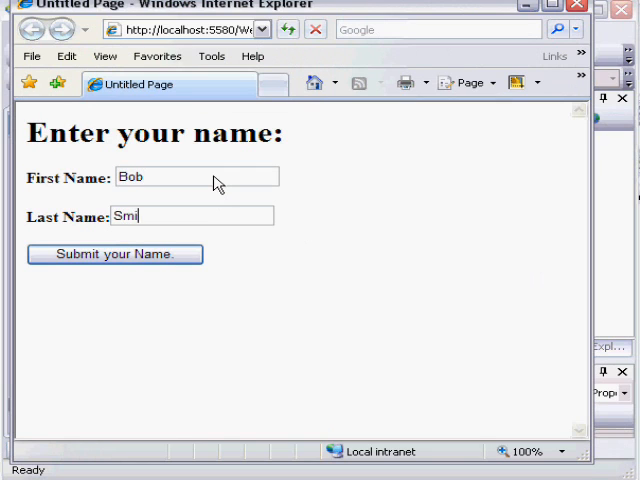
pyautogui.click(114, 254)
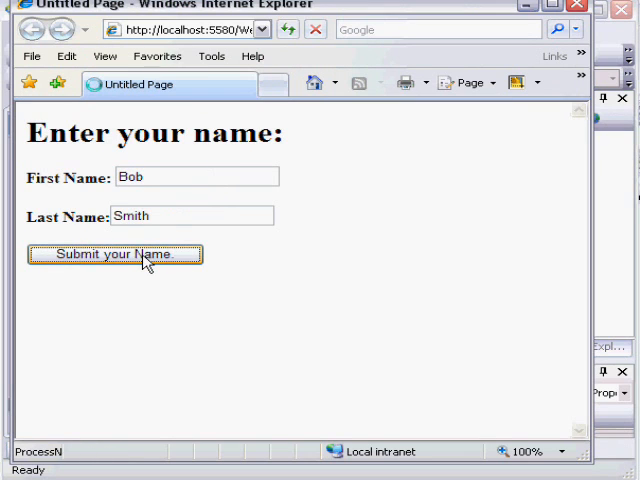
pyautogui.click(114, 254)
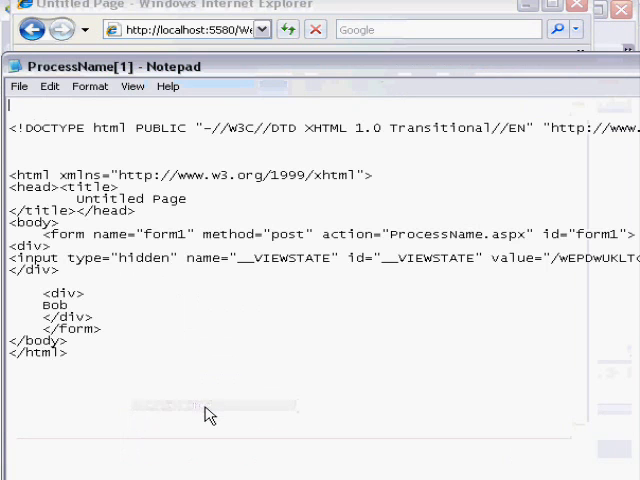
# - Close the Notepad page source after confirming Bob appears inside the form
pyautogui.doubleClick(56, 305)
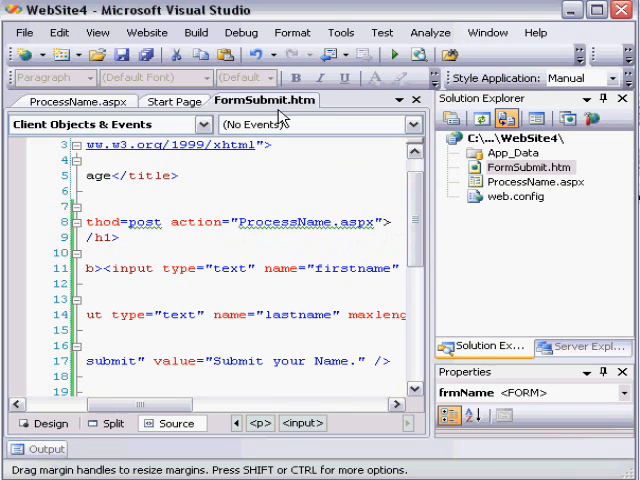
# - Append ?mode=1 to the form's ProcessName.aspx action and save FormSubmit.htm
pyautogui.write('?')
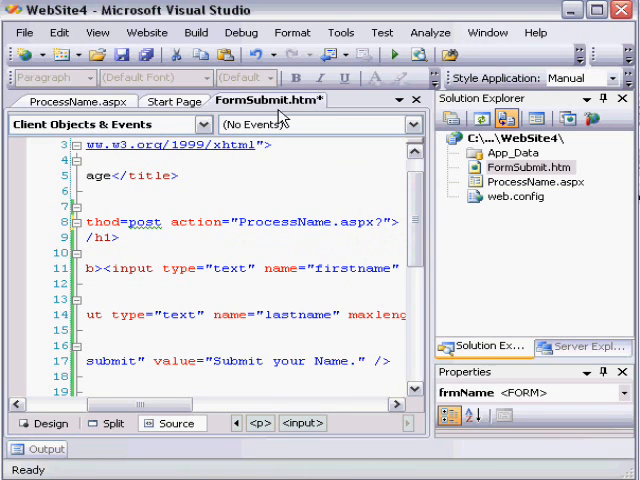
pyautogui.write('mode=')
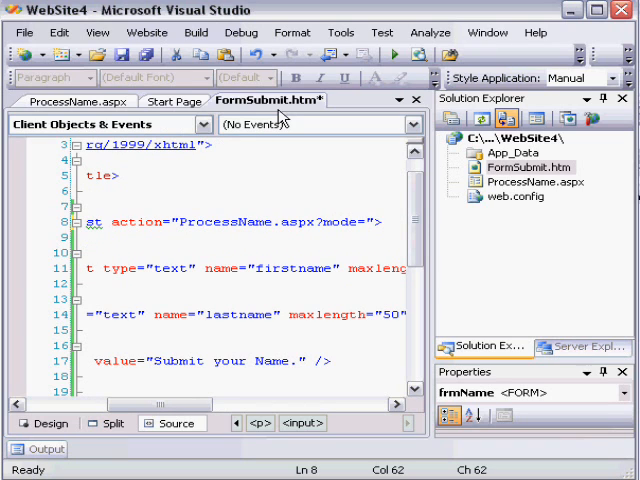
pyautogui.write('1')
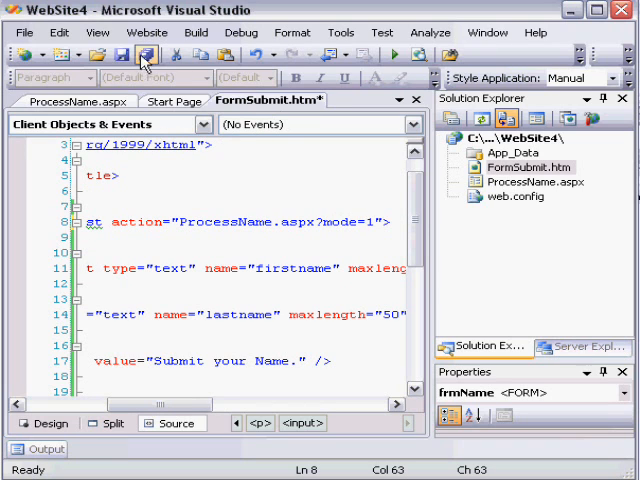
pyautogui.click(145, 54)
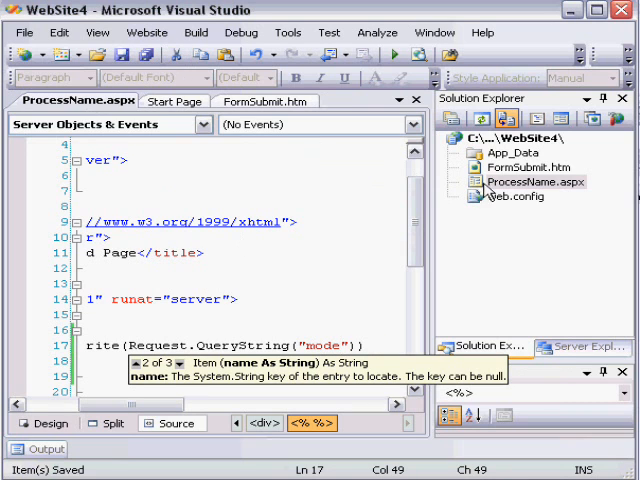
# - Open the context menu for FormSubmit.htm in Solution Explorer to view it in the browser
pyautogui.rightClick(513, 165)
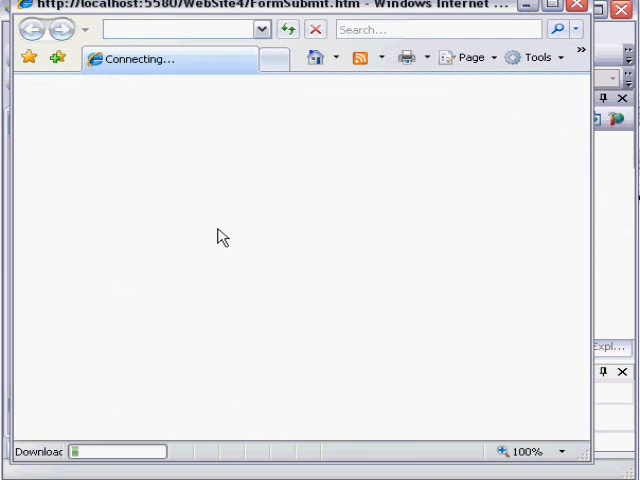
# - Submit the name form with first name Bob and last name Smith
pyautogui.write('Bob')
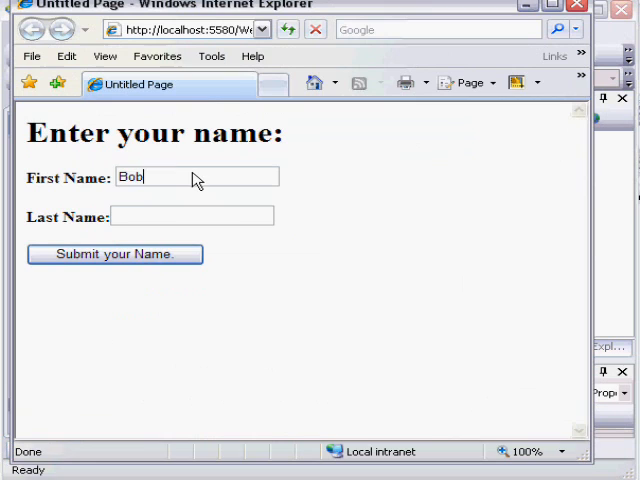
pyautogui.write('Smith')
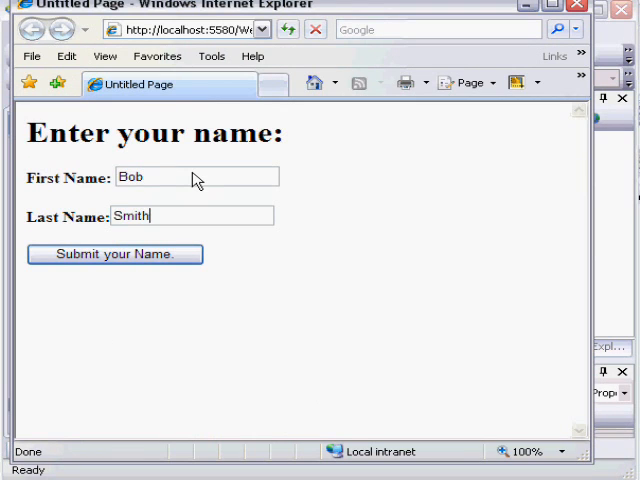
pyautogui.click(114, 253)
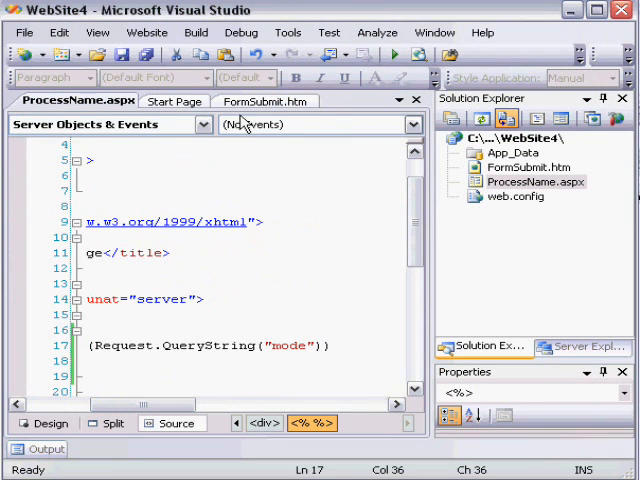
# - Switch to the FormSubmit.htm tab showing the action ProcessName.aspx?mode=1
pyautogui.click(265, 100)
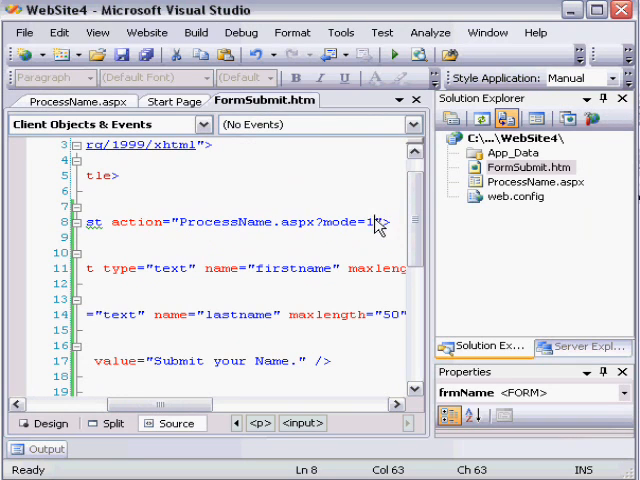